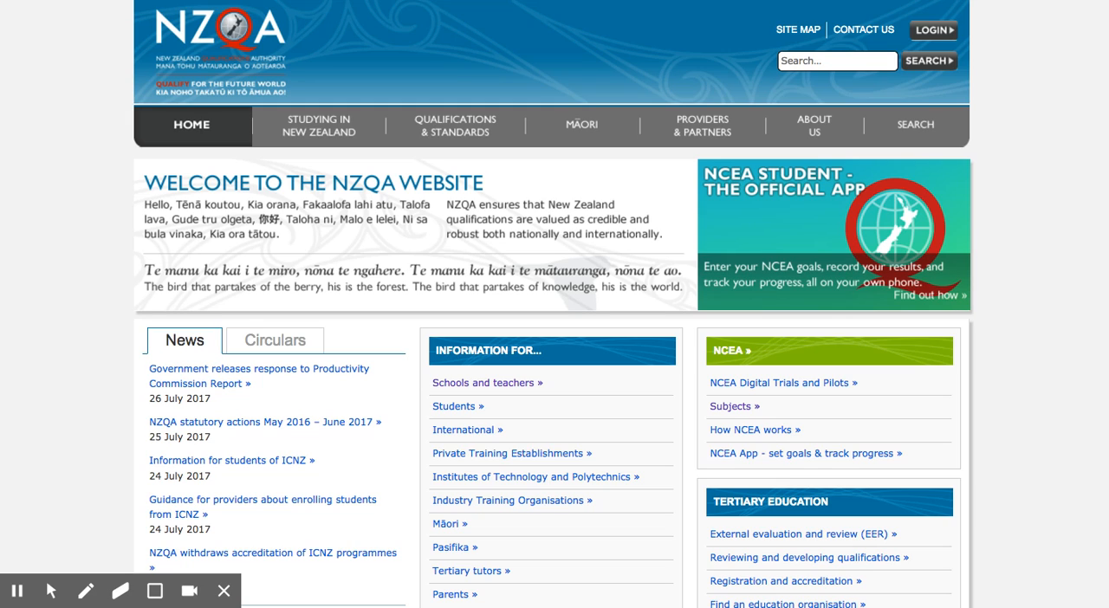
mouse_move(180, 19)
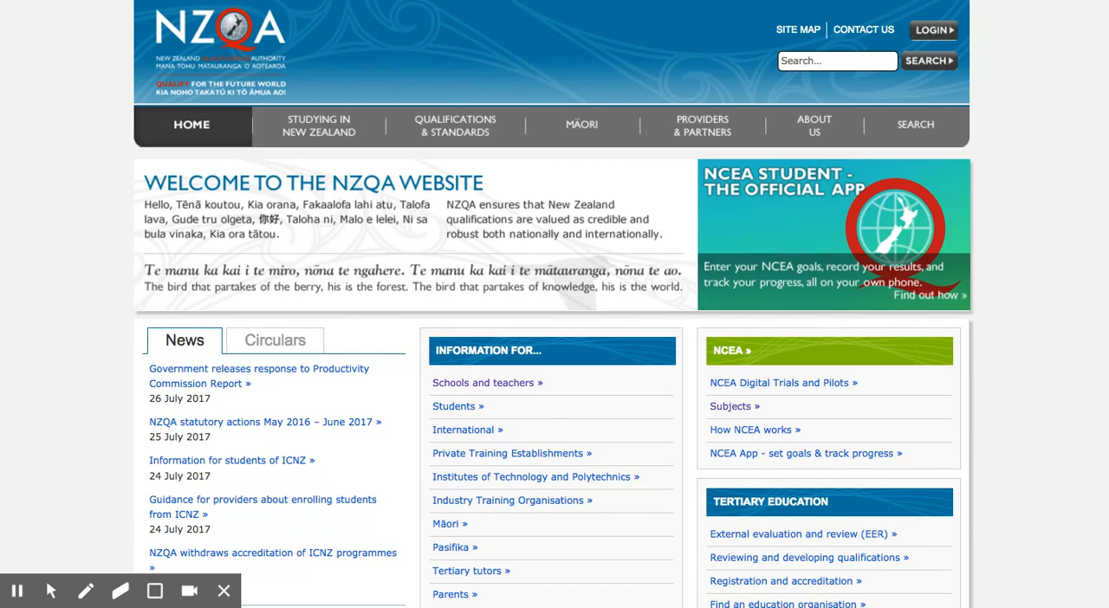
mouse_move(494, 45)
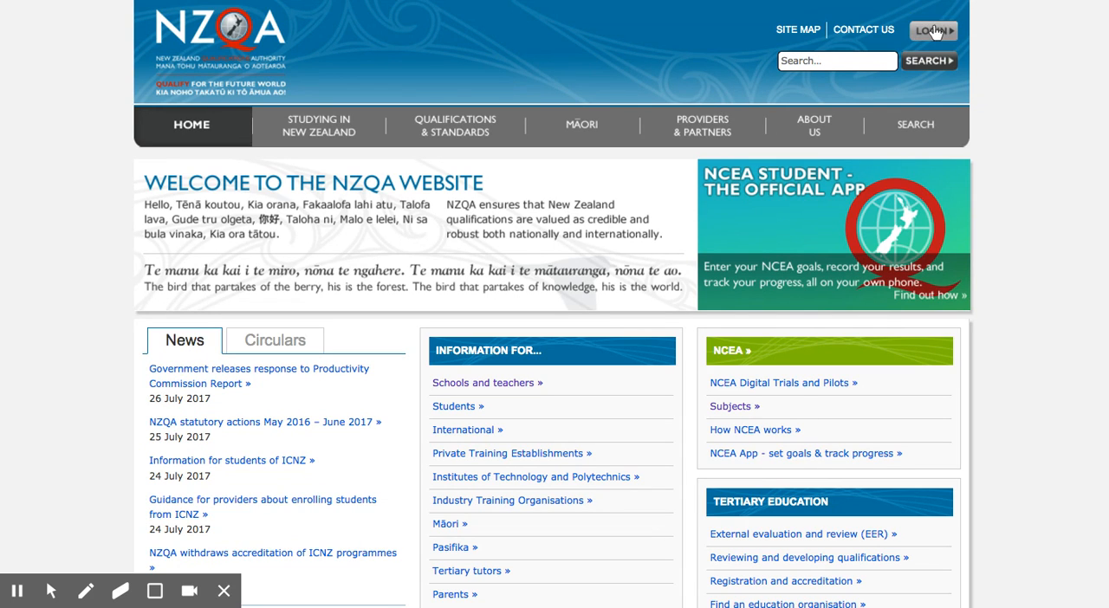
Reach the Login page offering student, provider and other user logins and registrations.
click(932, 31)
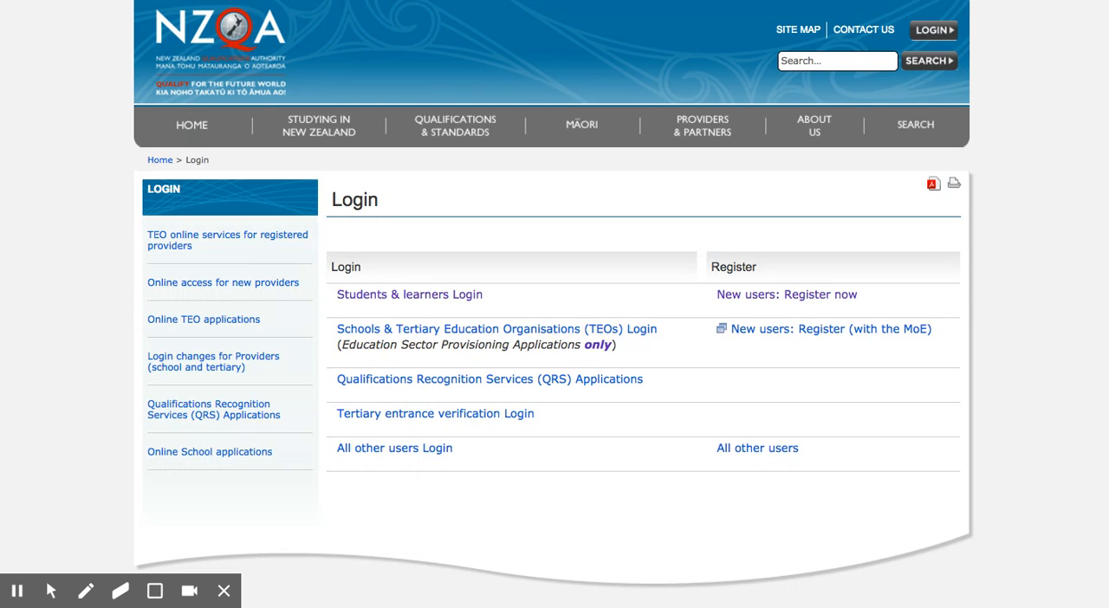
mouse_move(1005, 360)
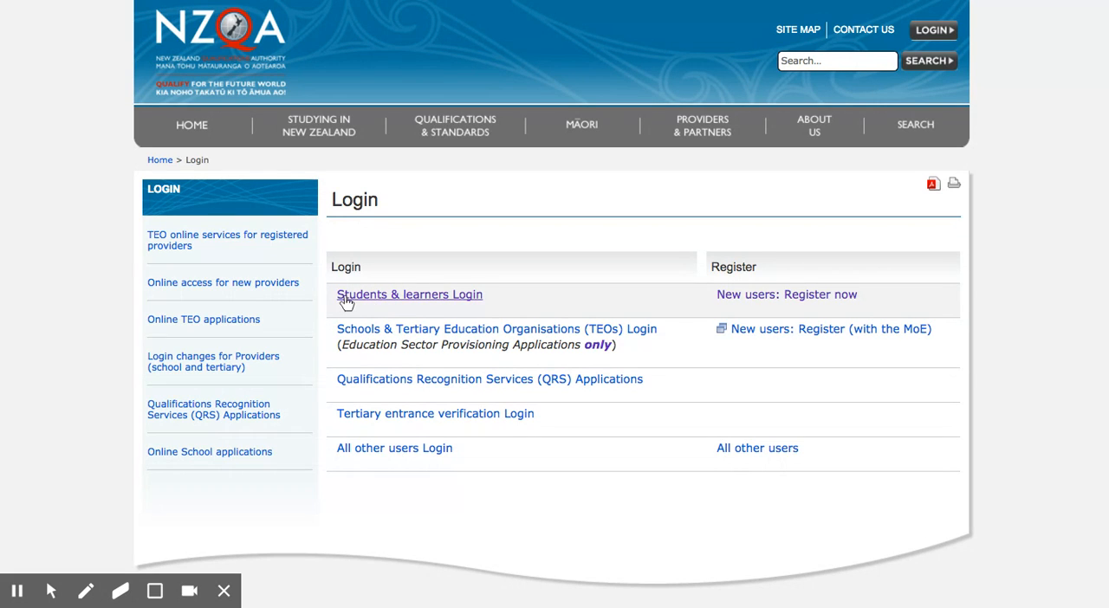
mouse_move(457, 298)
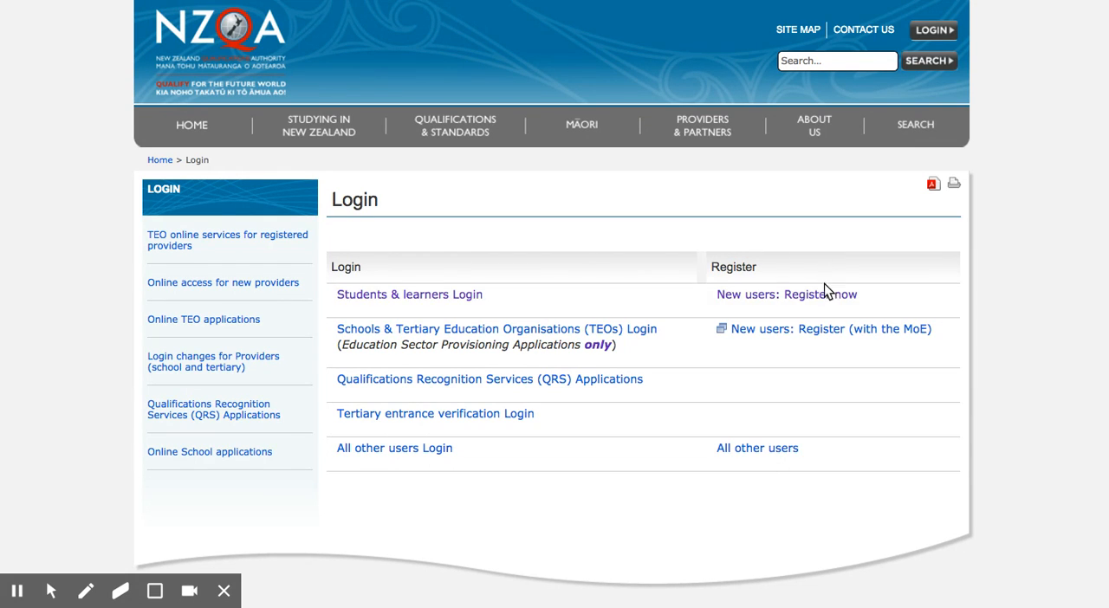
mouse_move(787, 295)
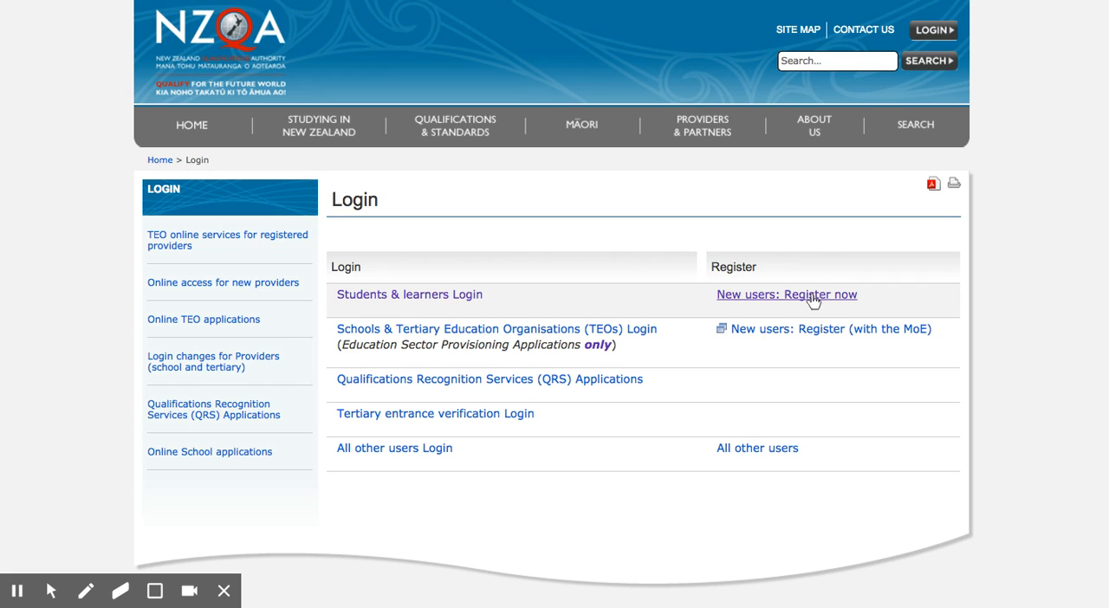
Start a new learner registration and review the NSN, birth date, username, password and email fields.
click(787, 295)
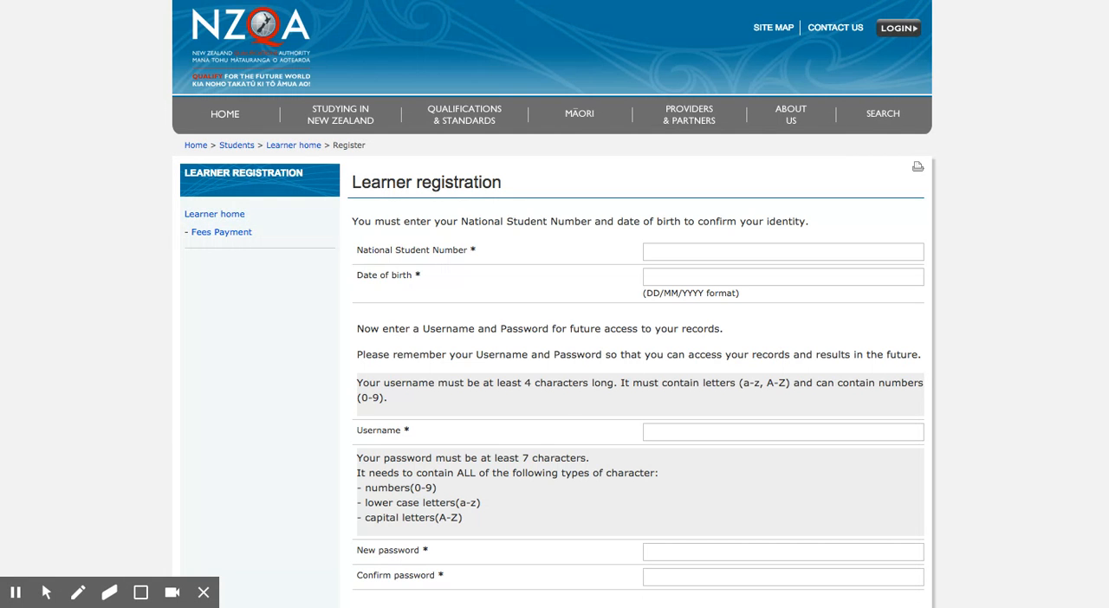
scroll(down, 3)
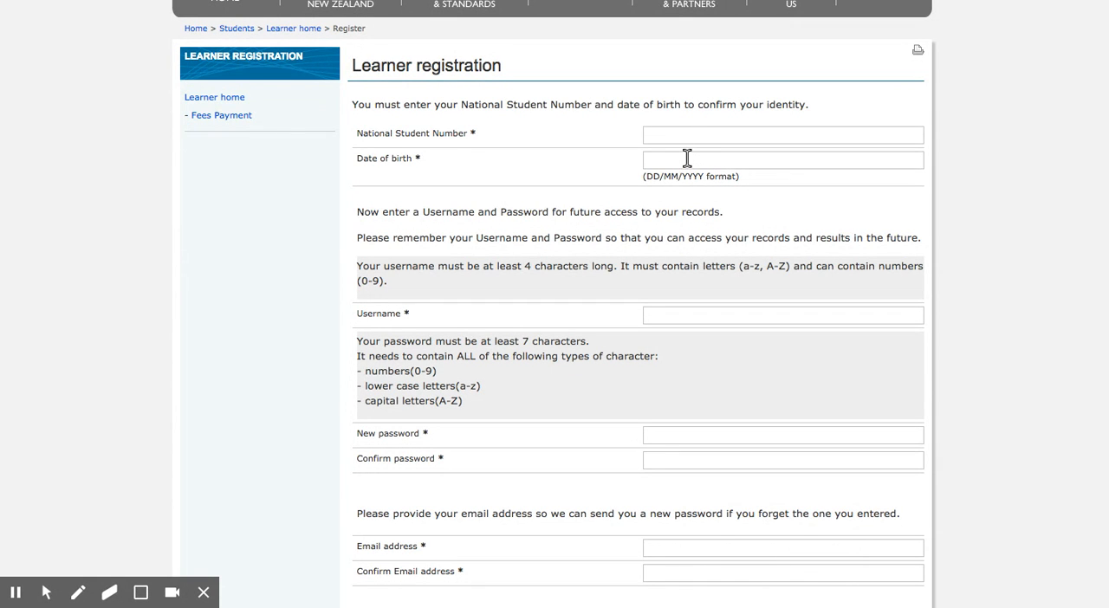
scroll(down, 3)
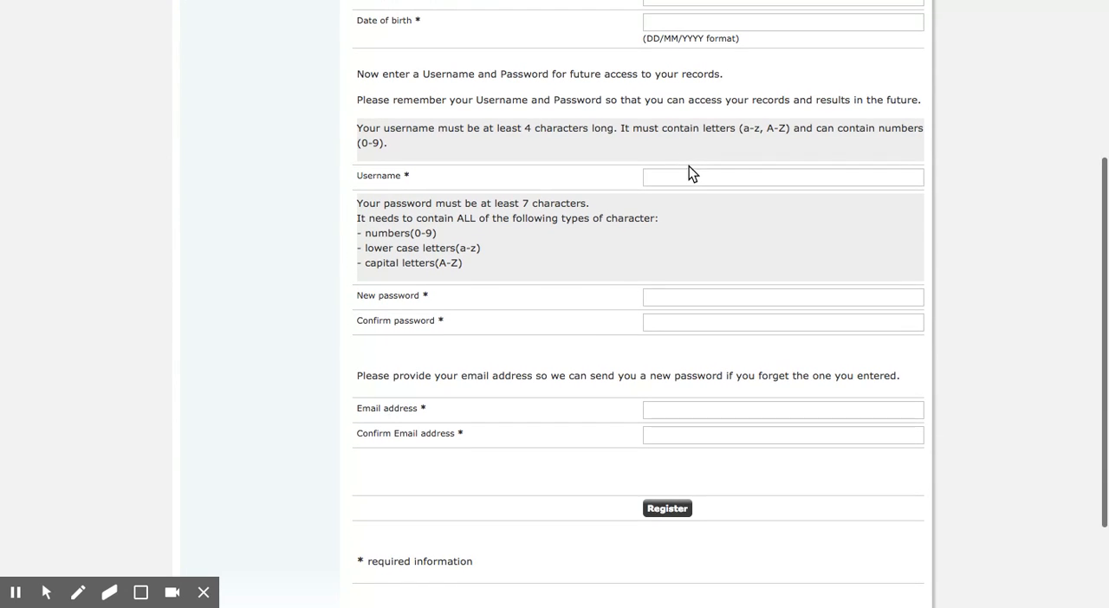
click(783, 177)
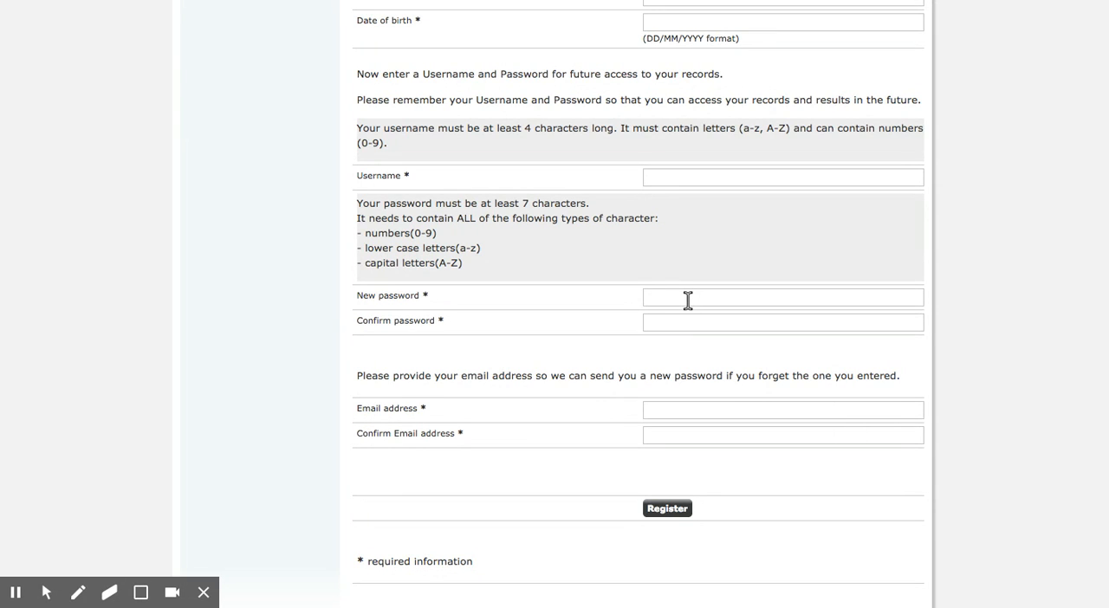
mouse_move(693, 298)
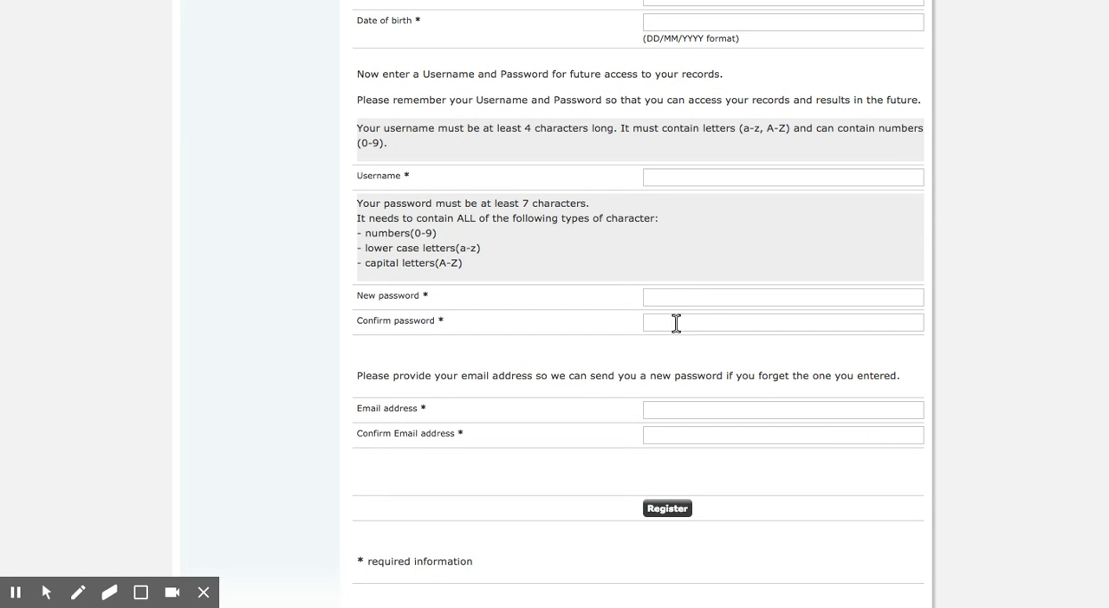
mouse_move(679, 322)
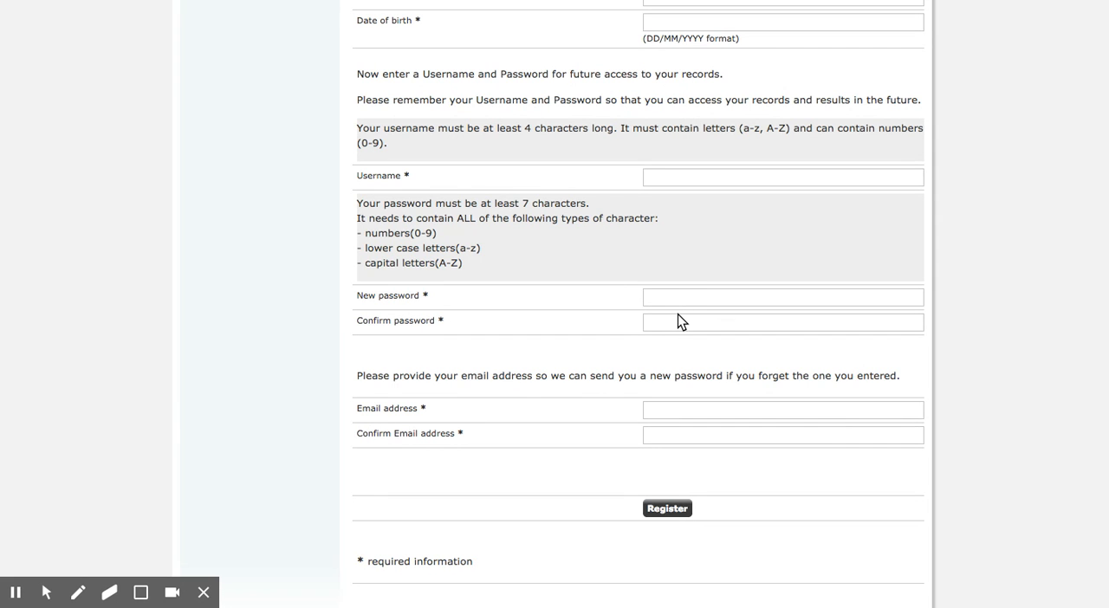